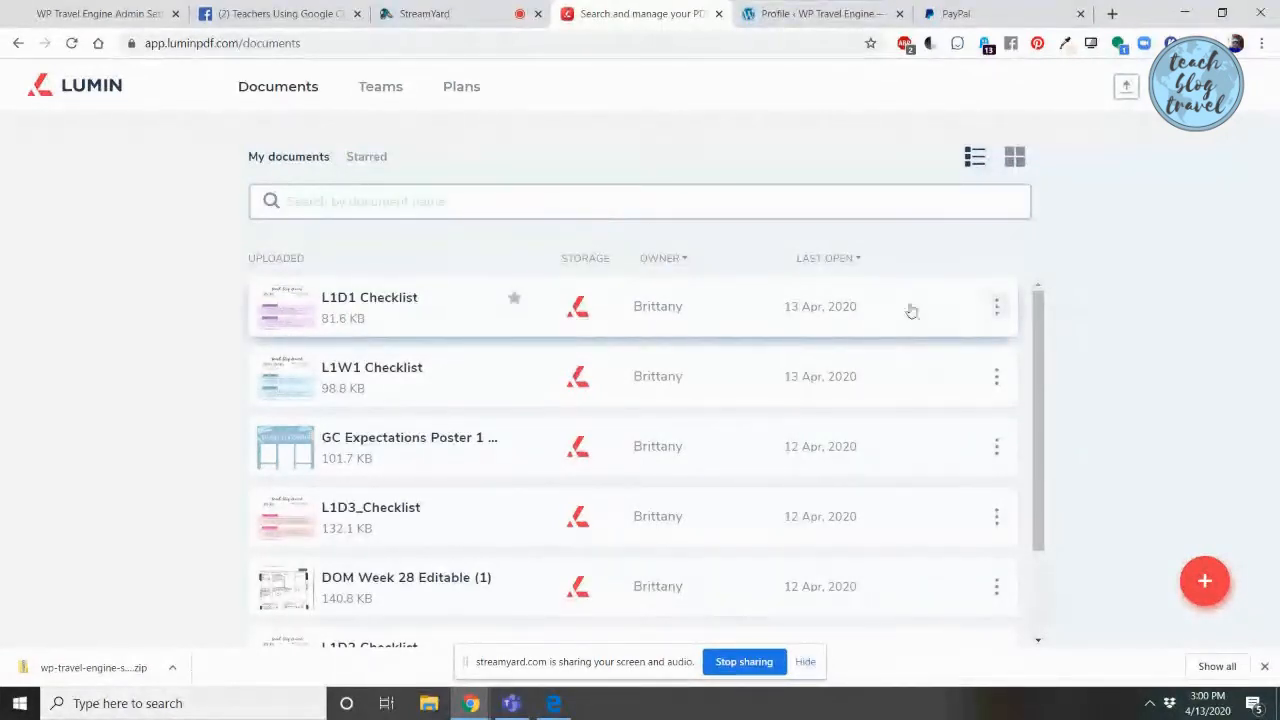
- Choose Share from the L1D1 Checklist row's three-dot actions menu
left_click(996, 306)
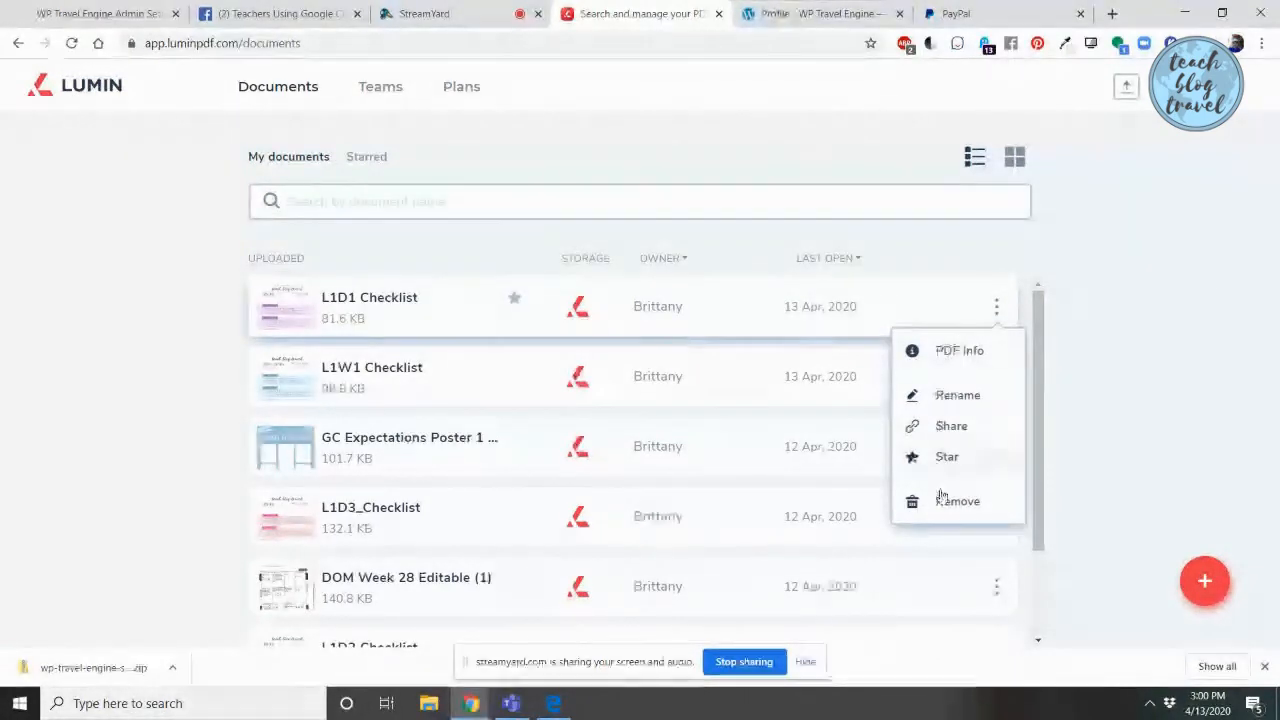
left_click(950, 424)
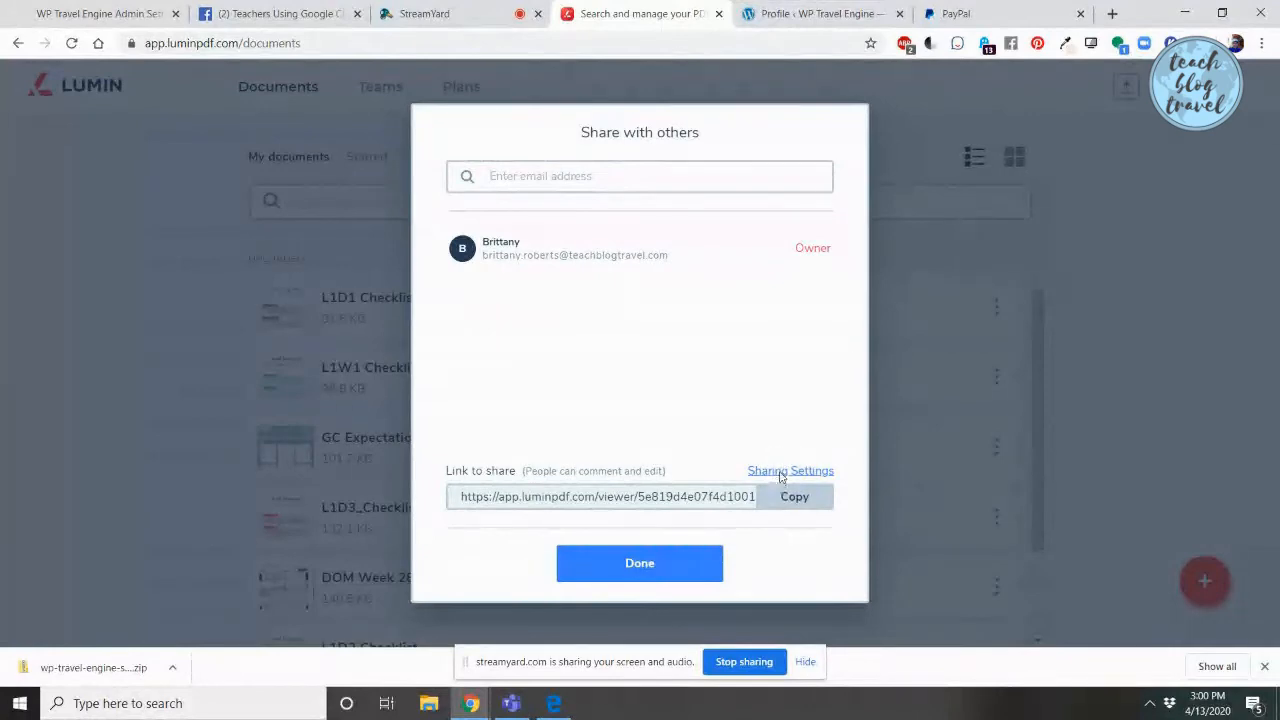
- Copy the L1D1 Checklist shareable link from the Share with others dialog
left_click(790, 470)
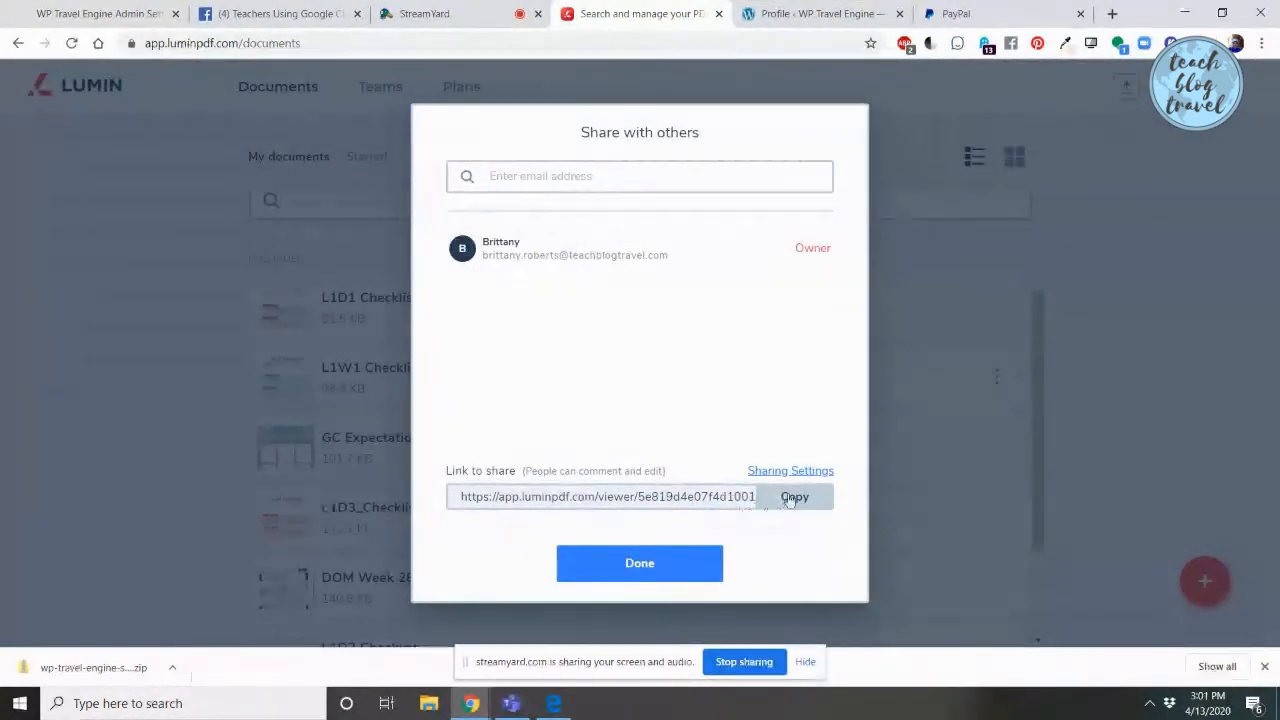
left_click(794, 496)
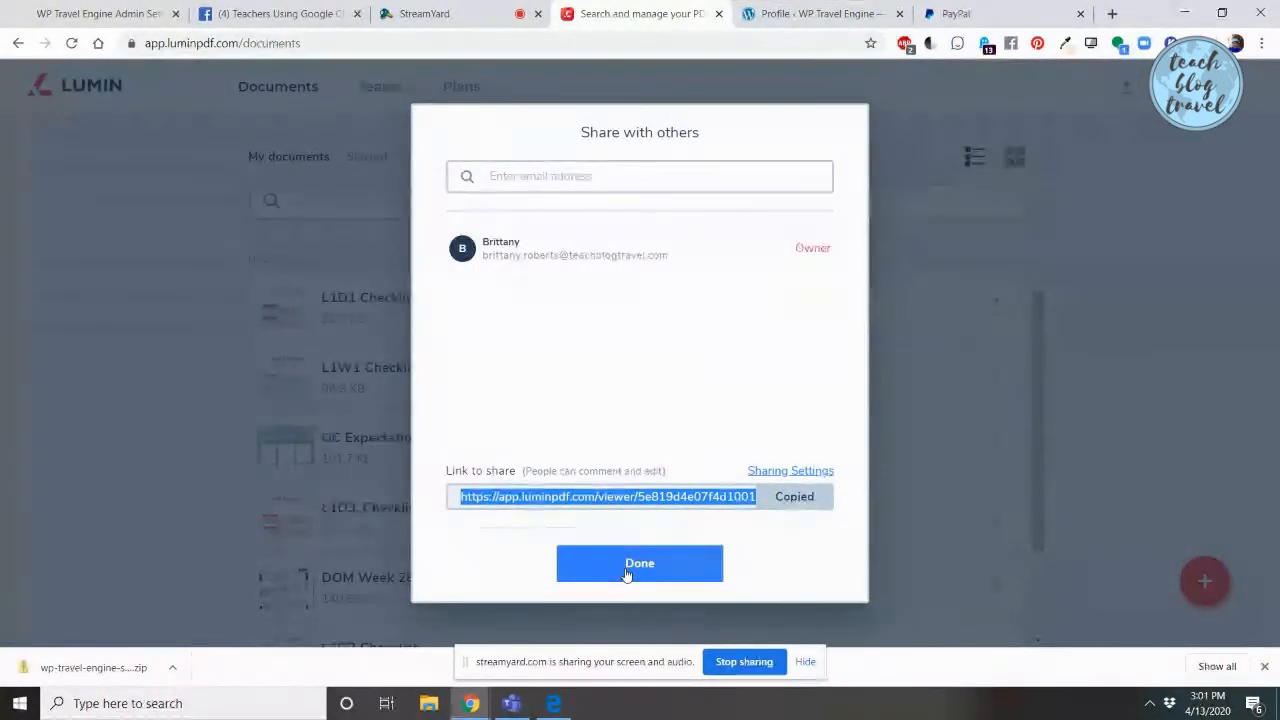